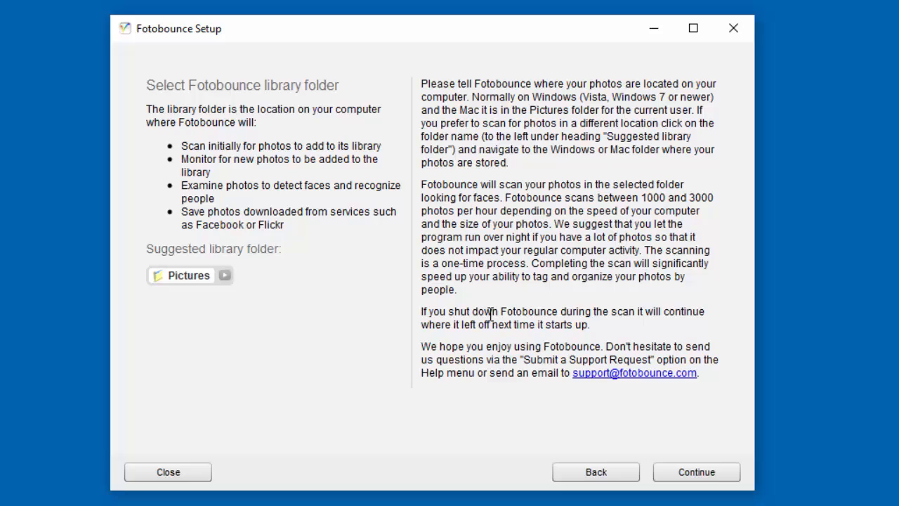
mouse_move(273, 92)
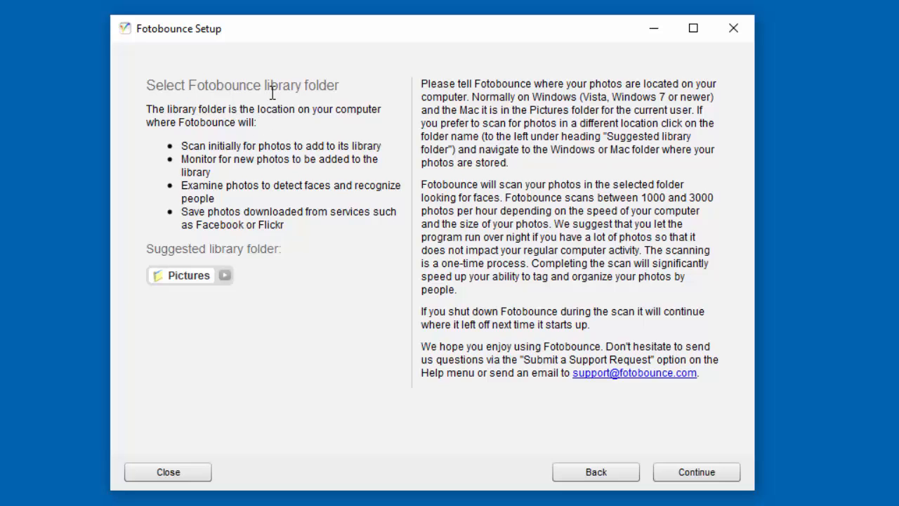
mouse_move(251, 366)
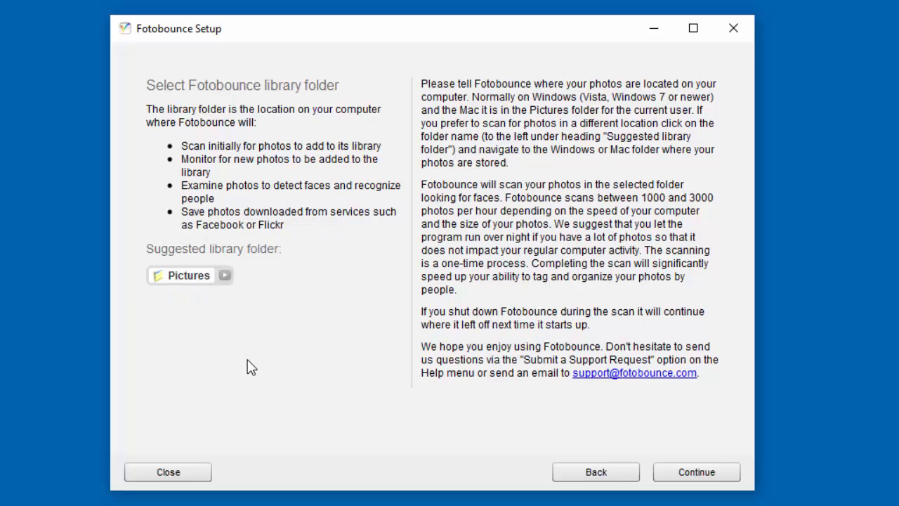
mouse_move(455, 158)
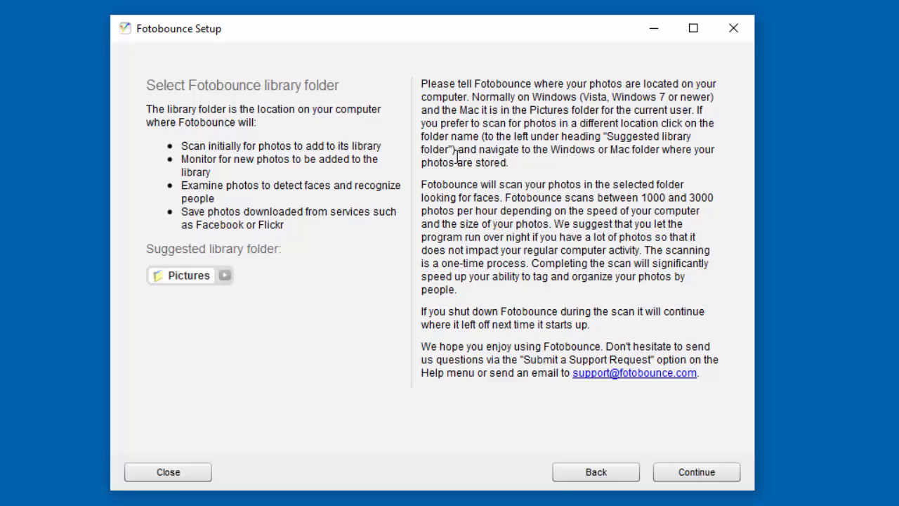
mouse_move(498, 311)
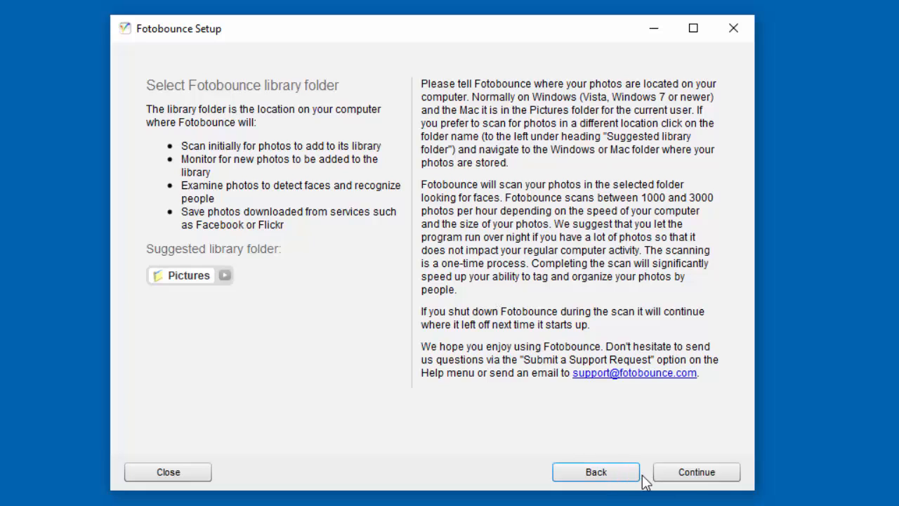
Keep Pictures as the Fotobounce library folder and continue past setup
click(696, 471)
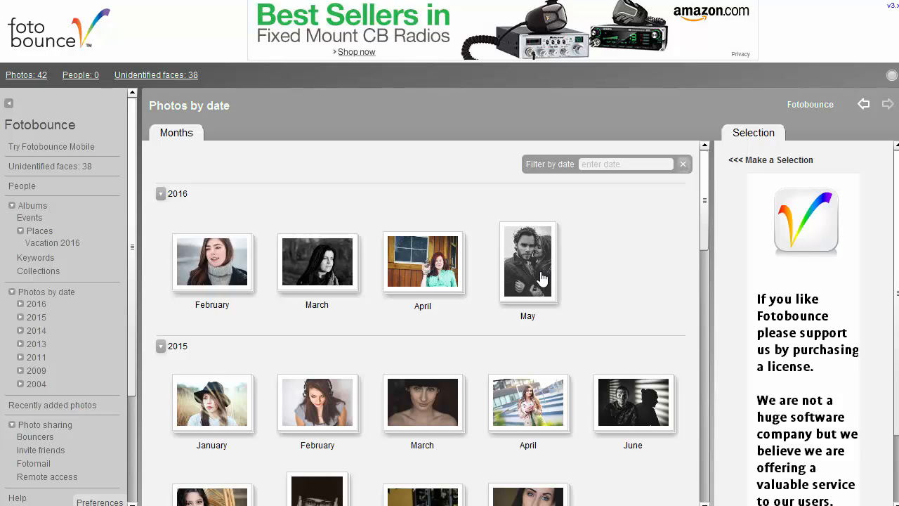
mouse_move(301, 385)
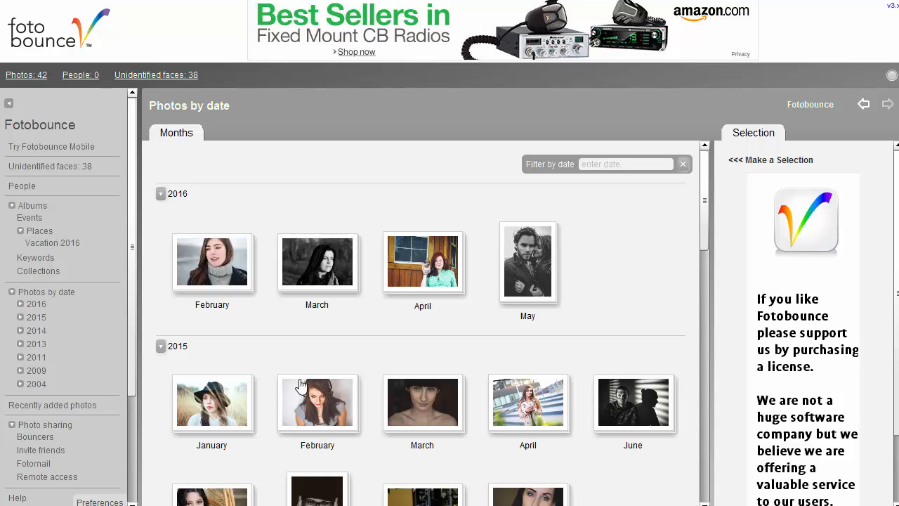
mouse_move(235, 274)
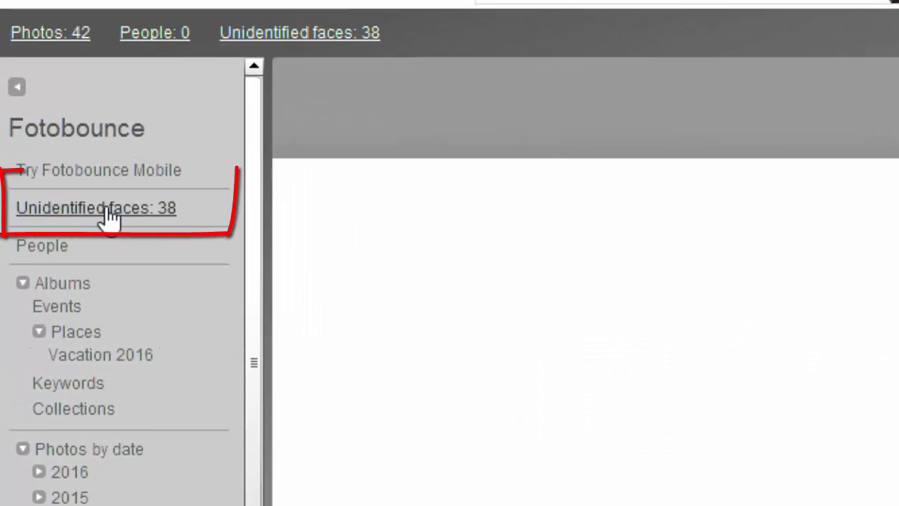
Show the 38 unidentified faces and select both thumbnails under Unknown person
click(96, 207)
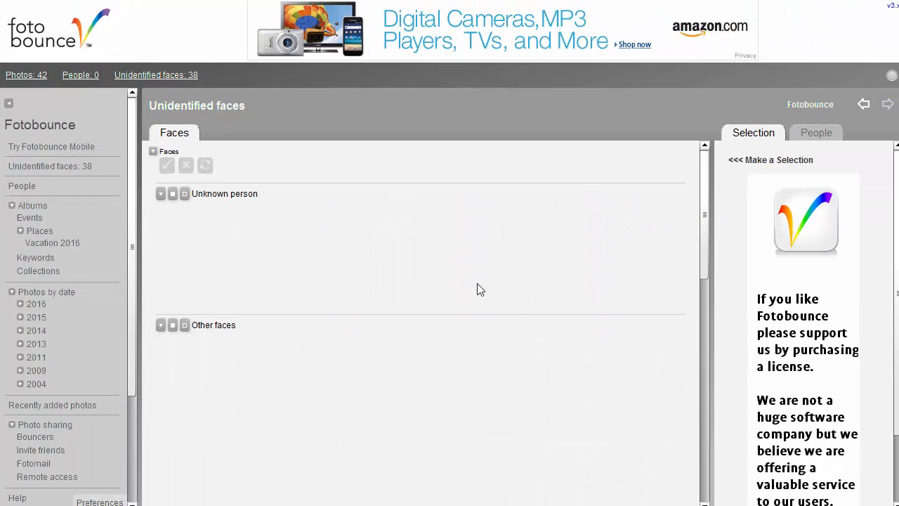
click(160, 193)
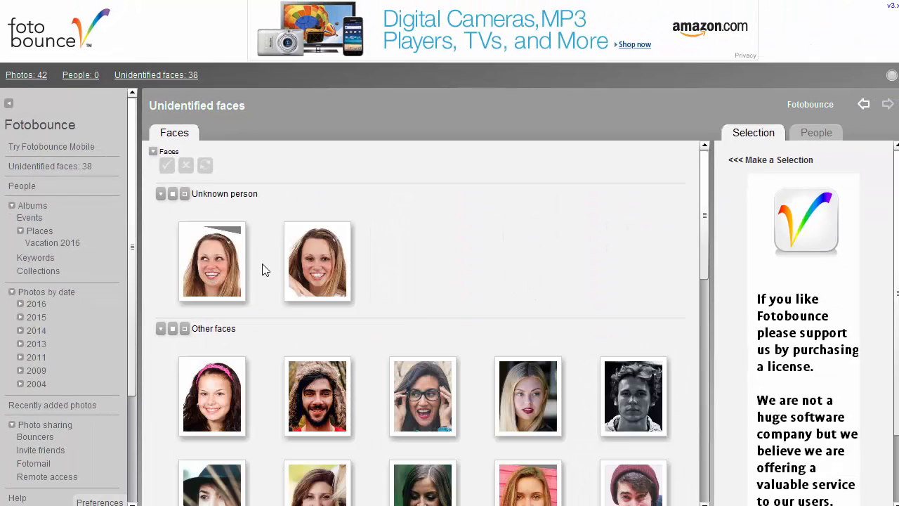
mouse_move(319, 280)
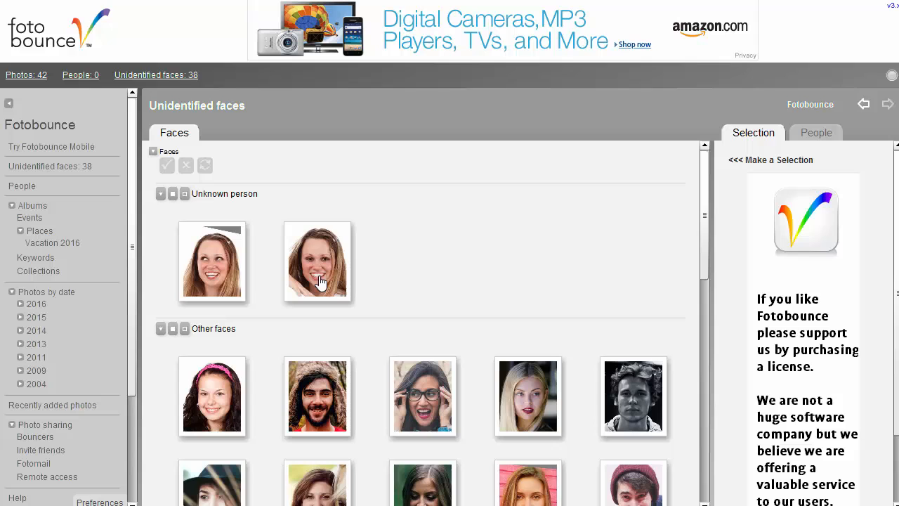
mouse_move(432, 286)
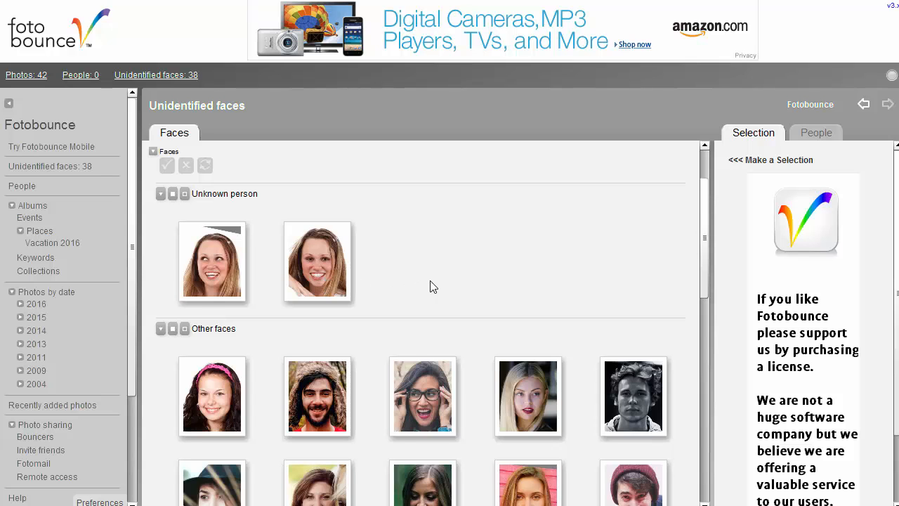
scroll(down, 3)
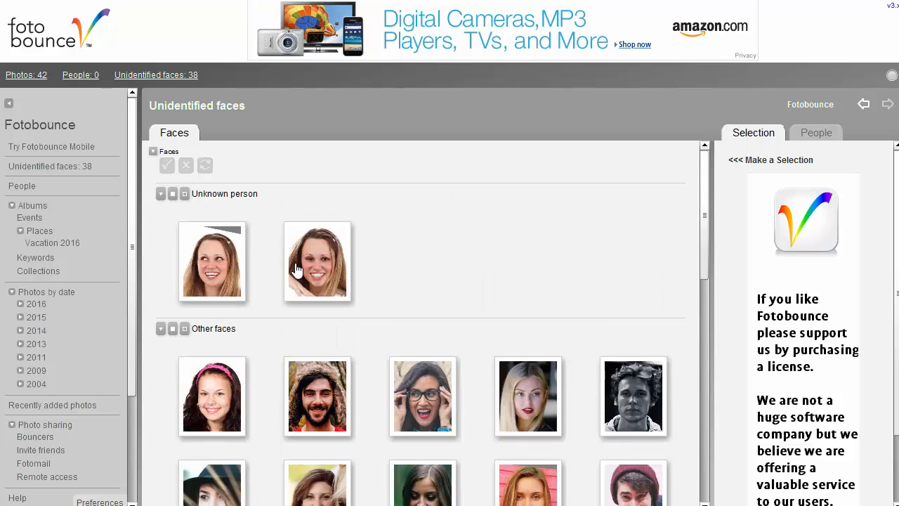
mouse_move(308, 265)
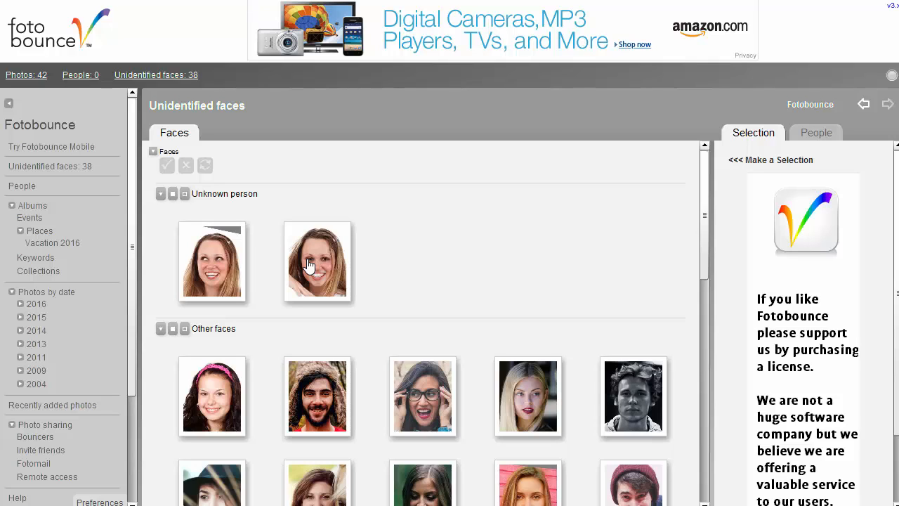
mouse_move(232, 274)
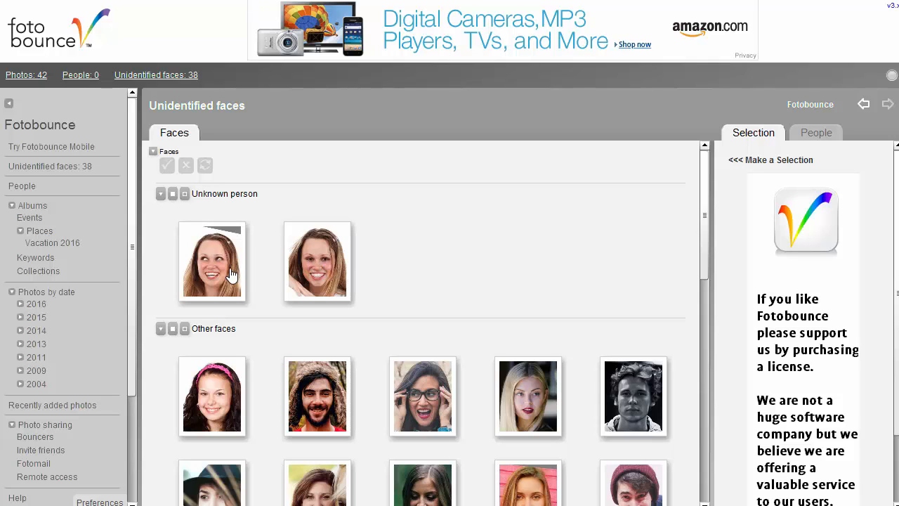
mouse_move(342, 293)
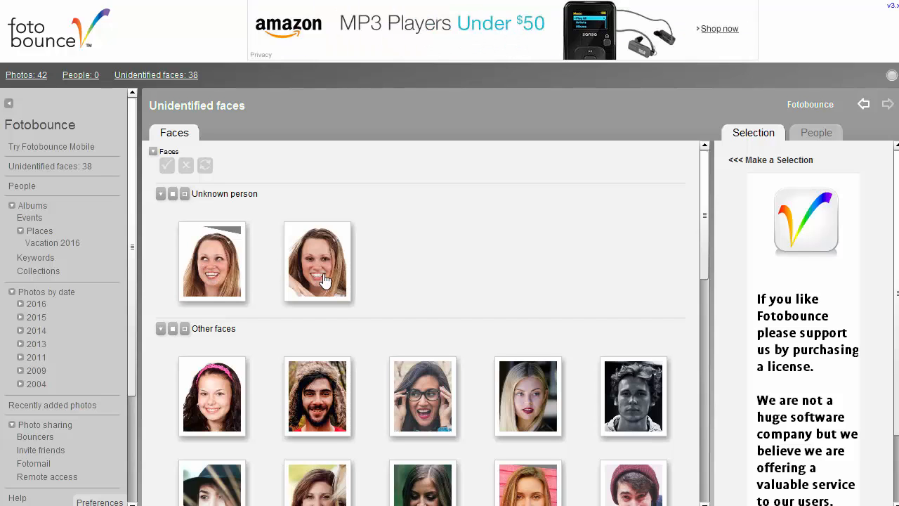
scroll(down, 3)
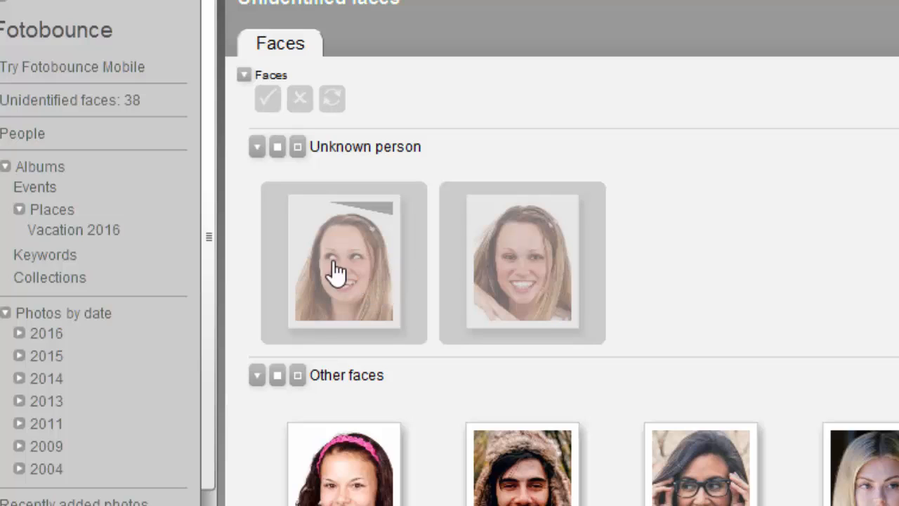
mouse_move(558, 302)
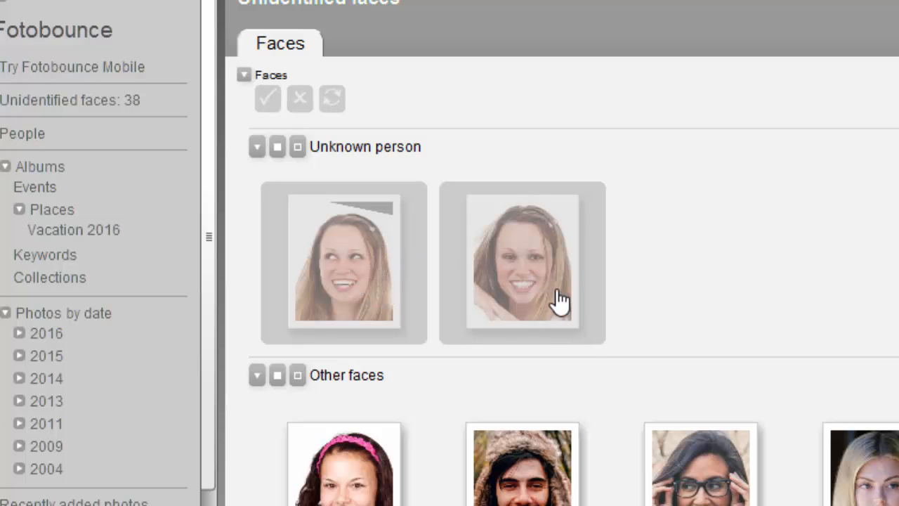
mouse_move(471, 267)
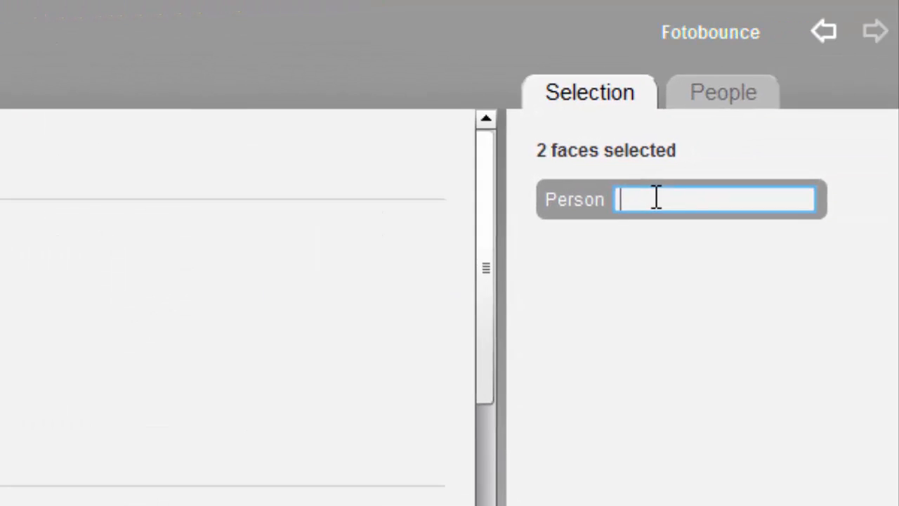
Name both Unknown person faces 'Sarah', then pick the bearded man's face in Other faces
text(Sarah)
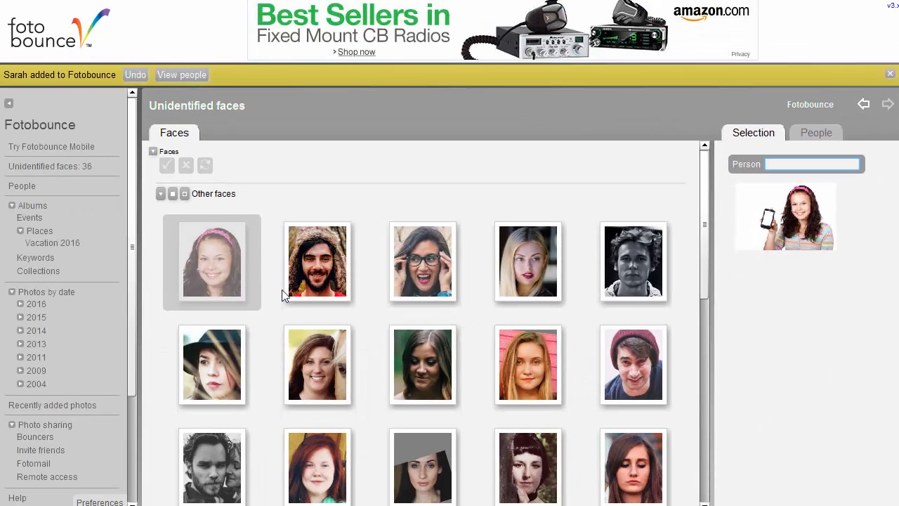
click(316, 261)
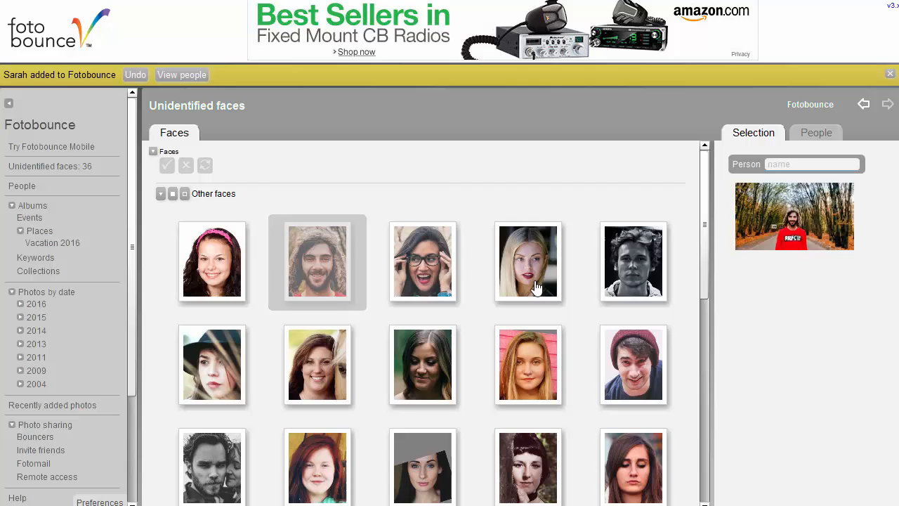
Preview the black-and-white young man's face and the woman-in-hat's face among Other faces
click(633, 261)
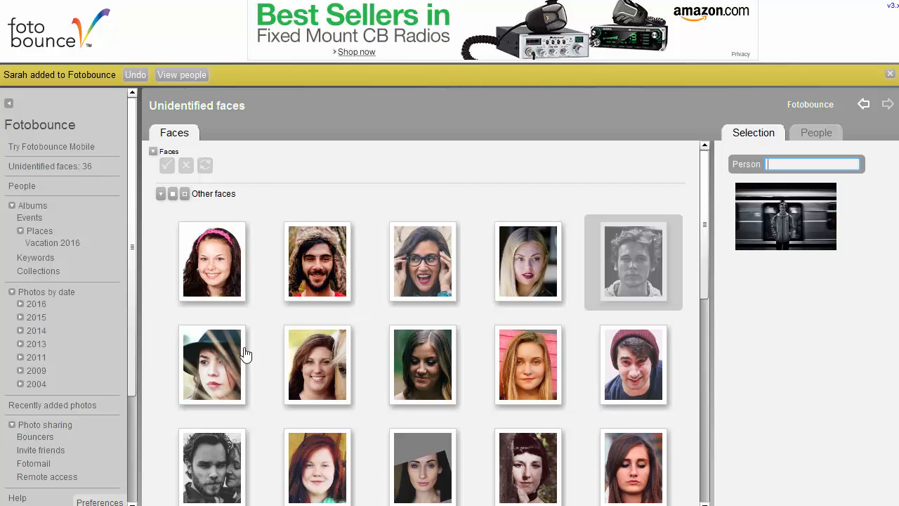
click(211, 365)
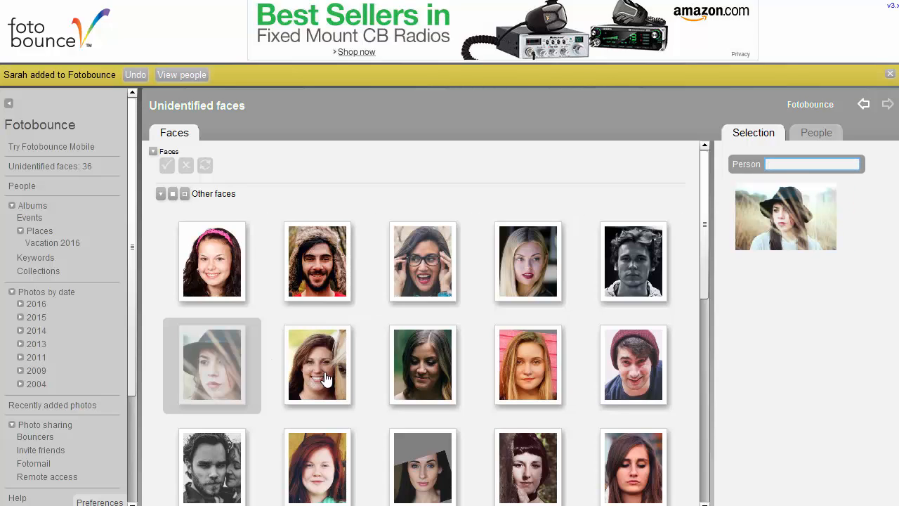
mouse_move(212, 273)
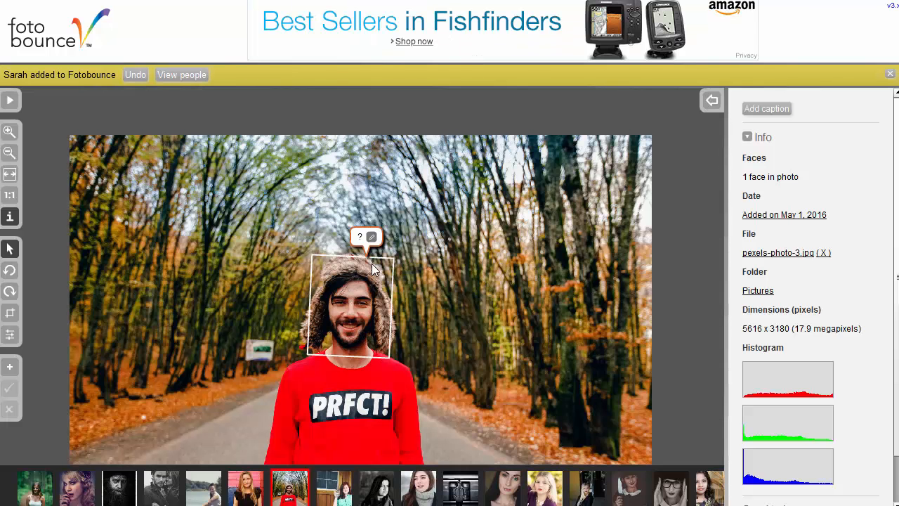
Open the Person prompt from the ? tag bubble and show the face box's resize handles
click(371, 236)
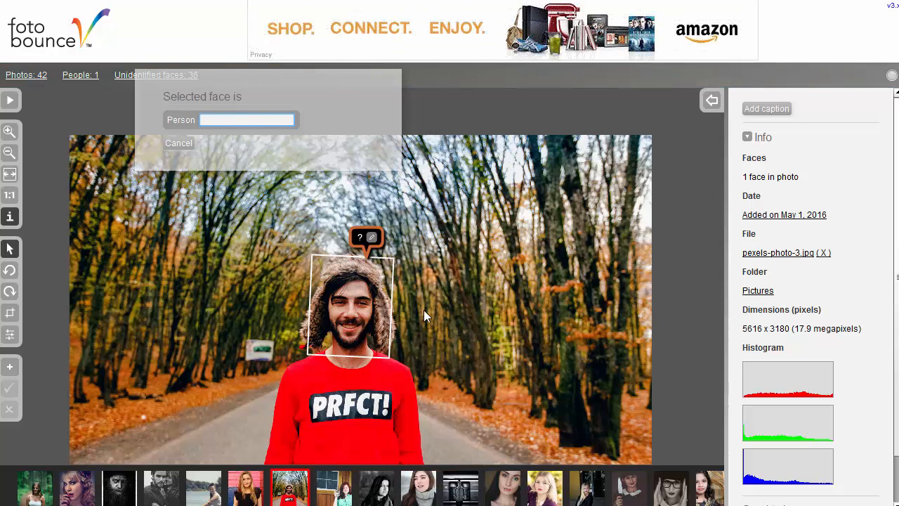
mouse_move(337, 212)
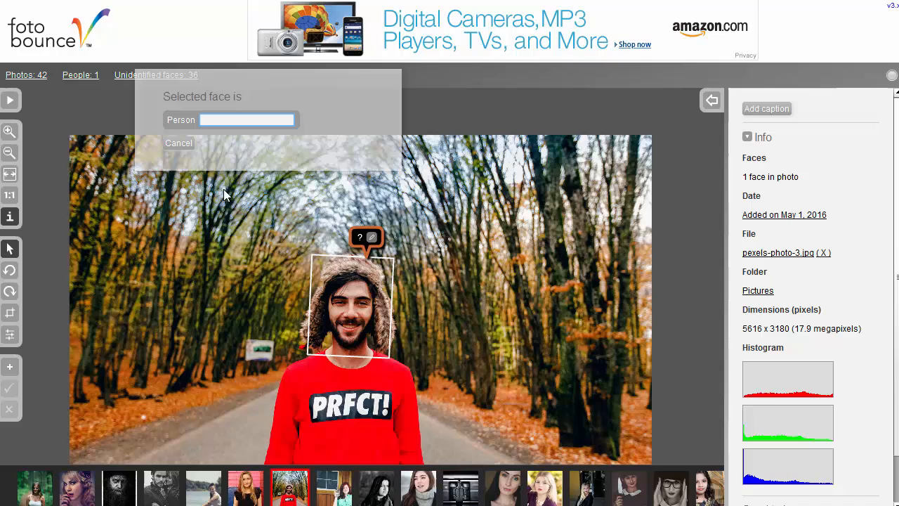
mouse_move(246, 263)
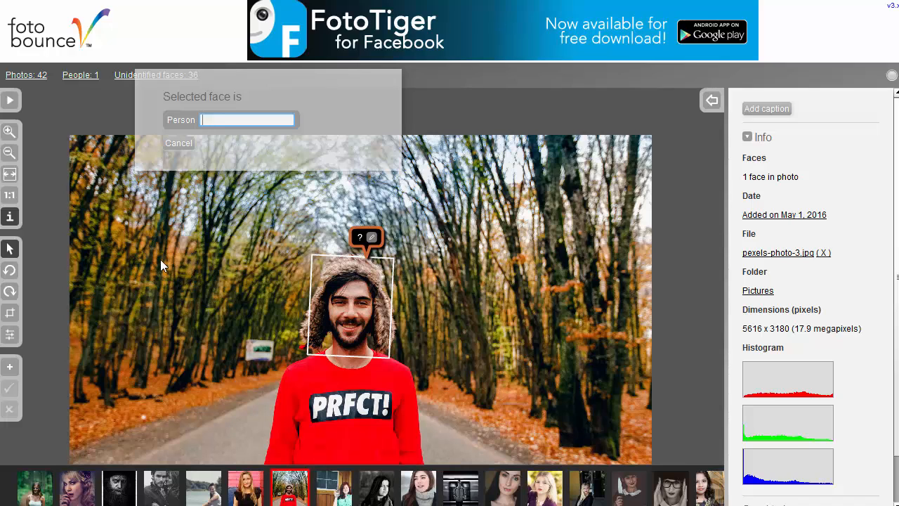
mouse_move(294, 391)
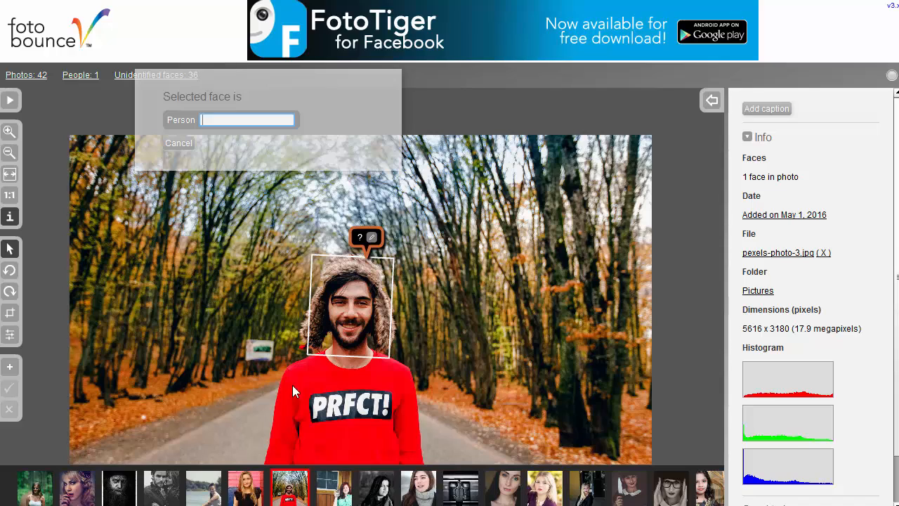
mouse_move(370, 262)
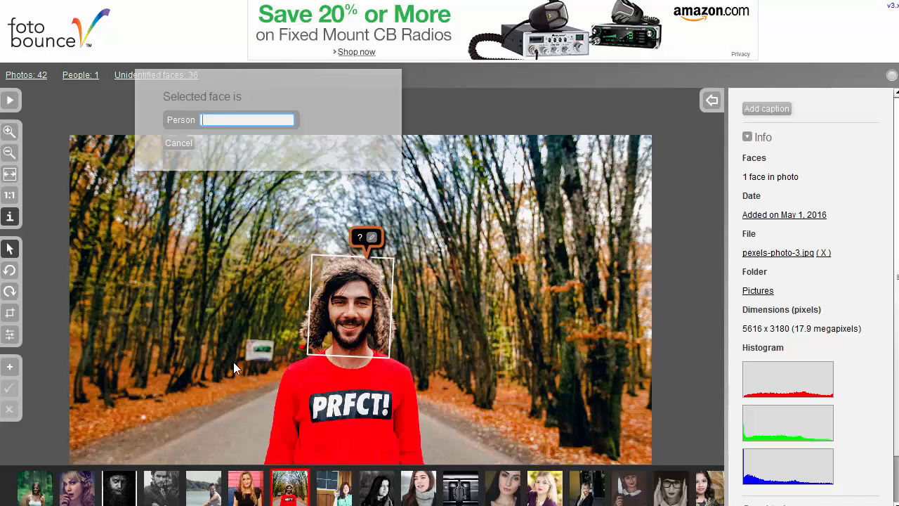
click(349, 305)
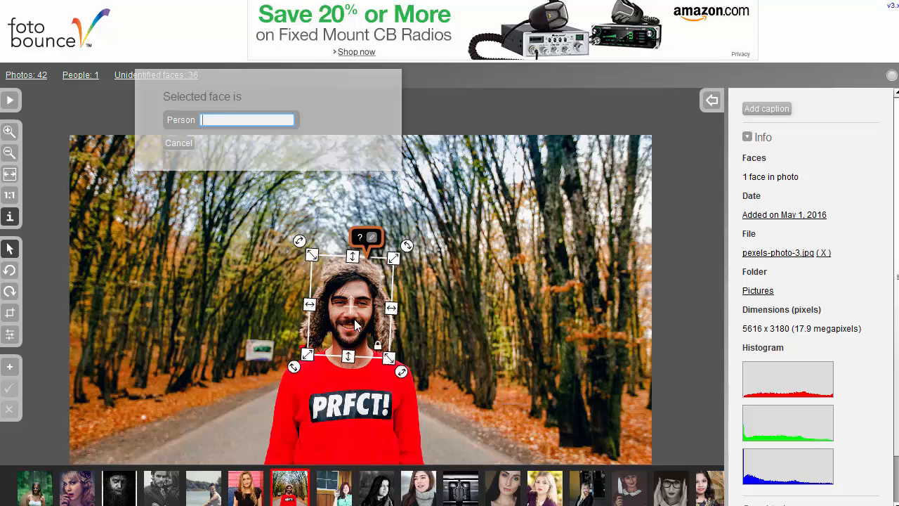